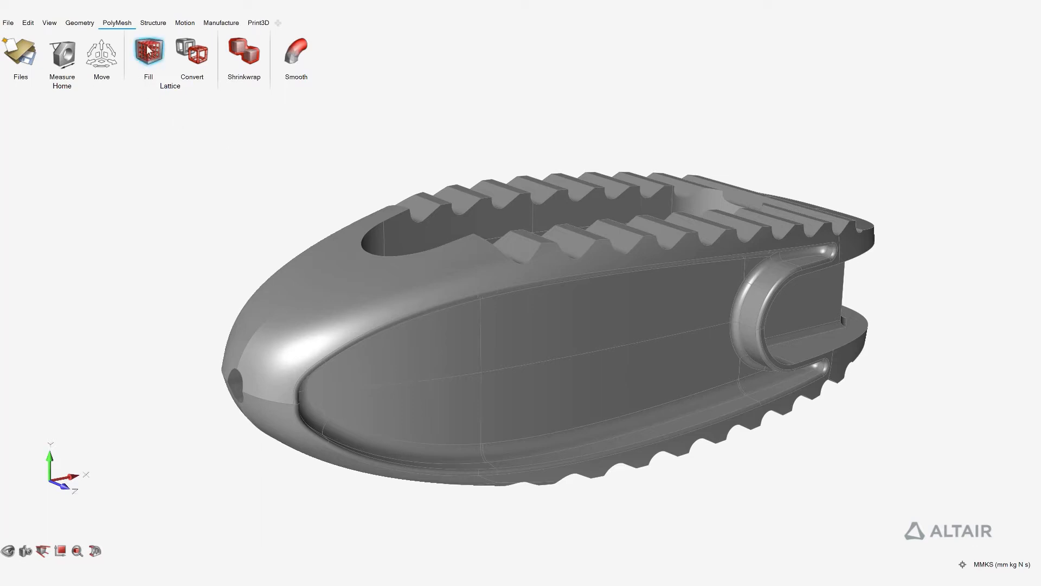
Preview a diamond cubic lattice fill in the cage with 3.5 mm cells and 0.52 mm beams
click(149, 51)
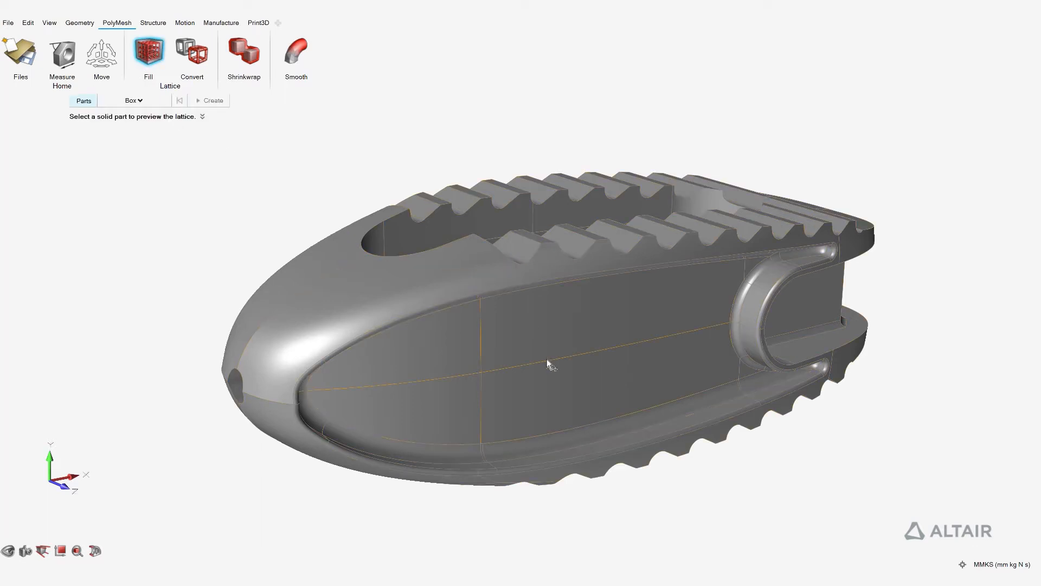
click(547, 359)
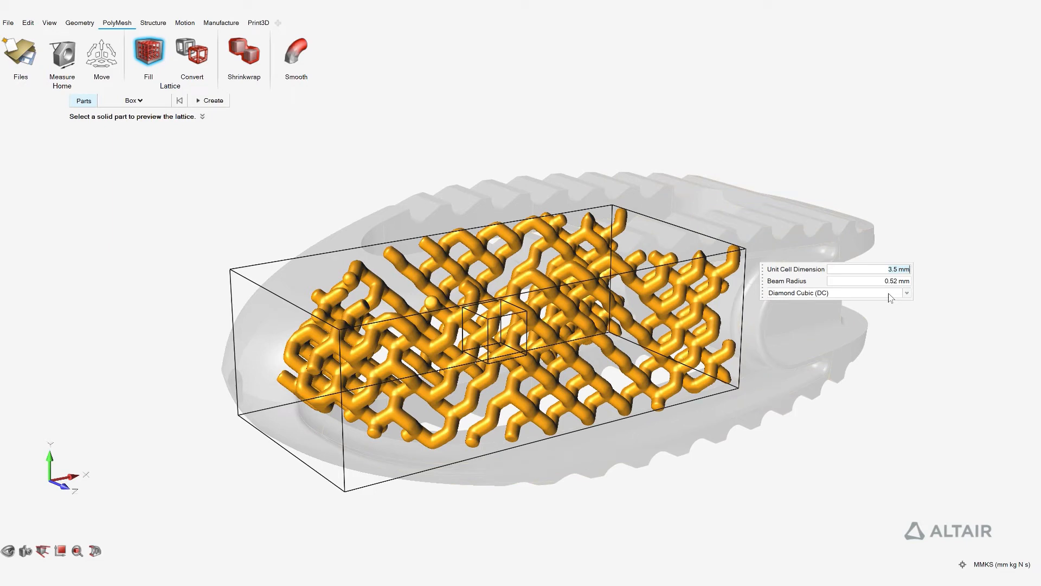
Choose the lattice unit cell type and create the lattice core inside the cage
click(905, 293)
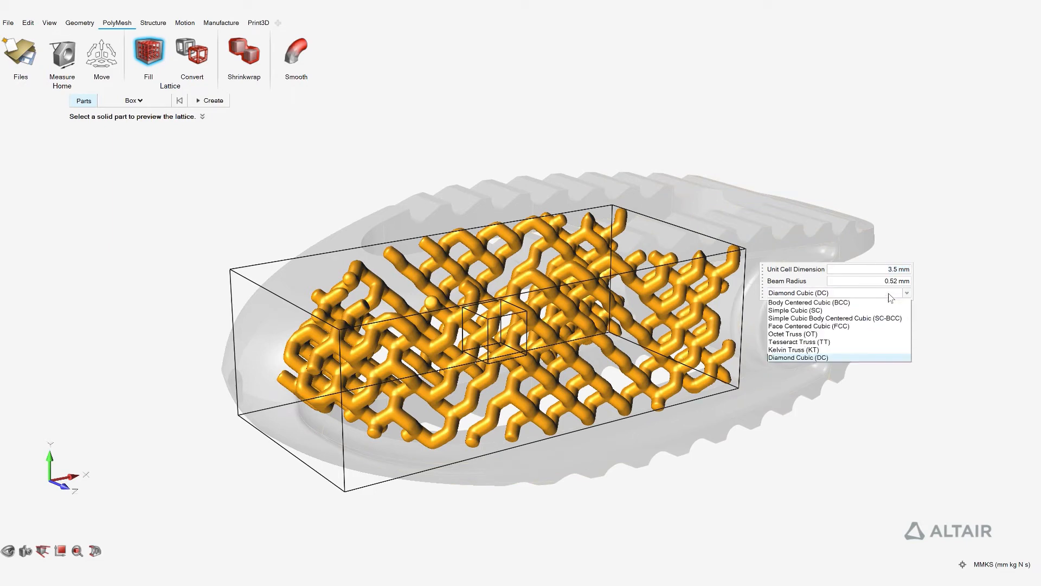
click(800, 357)
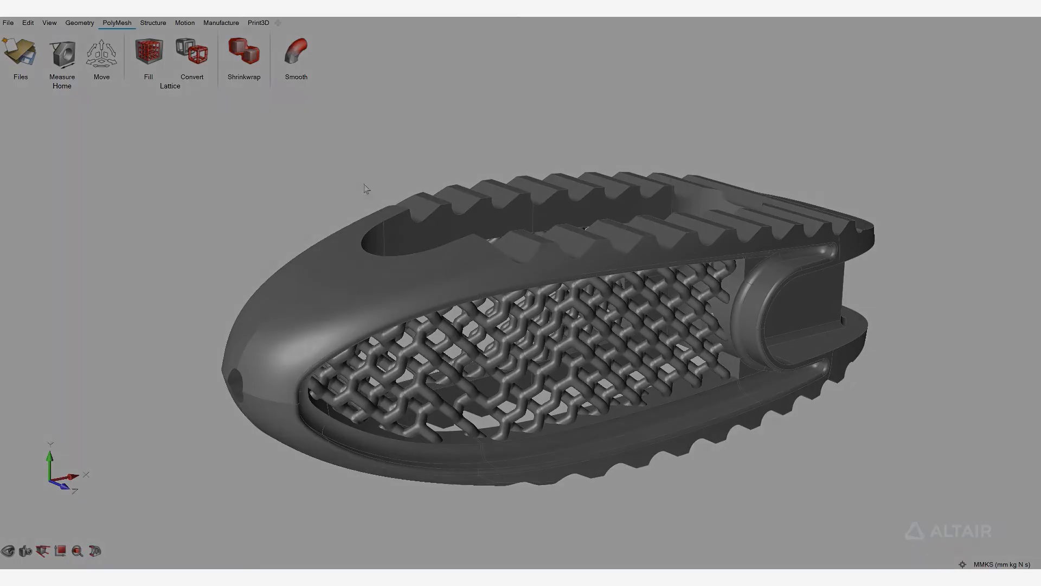
Show the displacement analysis result in Structure and animate it
click(153, 23)
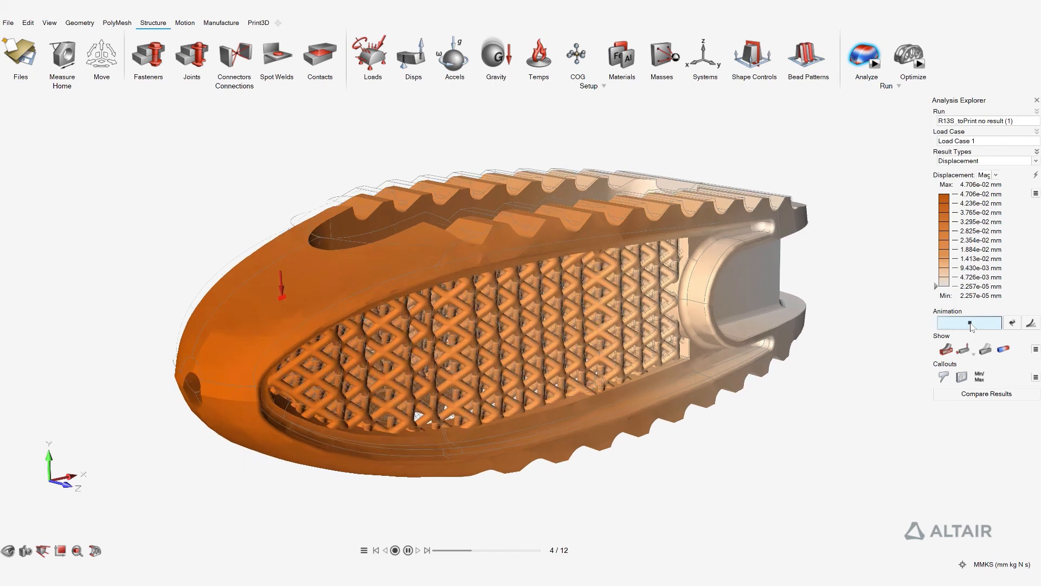
click(407, 550)
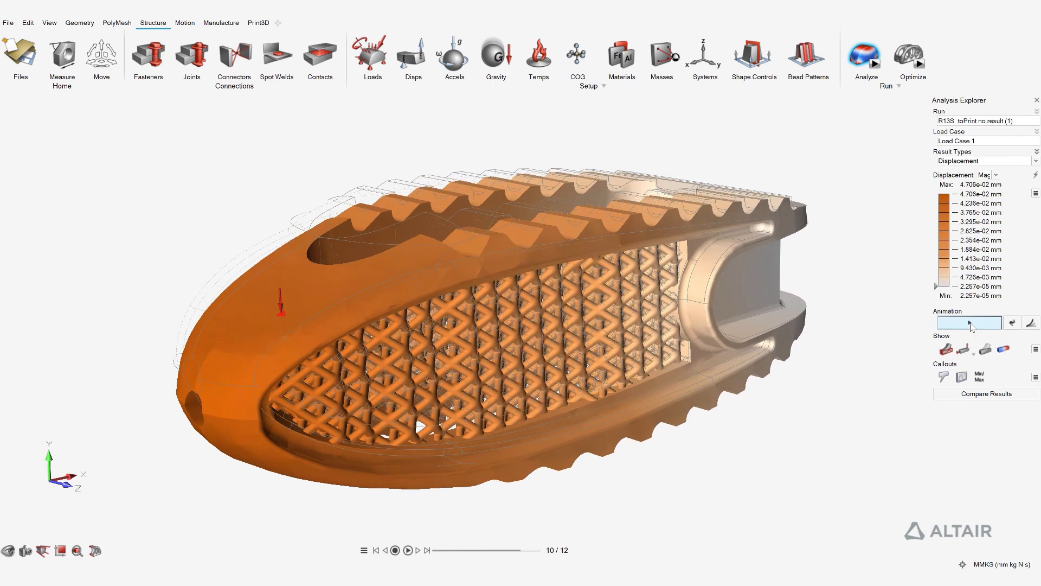